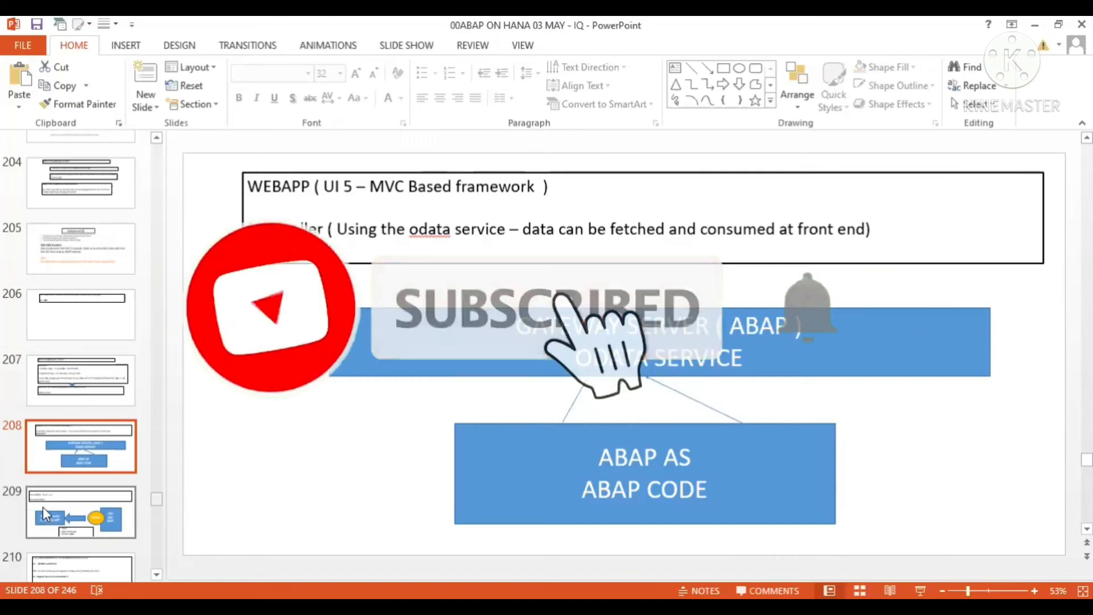
# - Navigate the thumbnail pane to slide 210 with the CDS/OData annotation questions
pyautogui.click(80, 512)
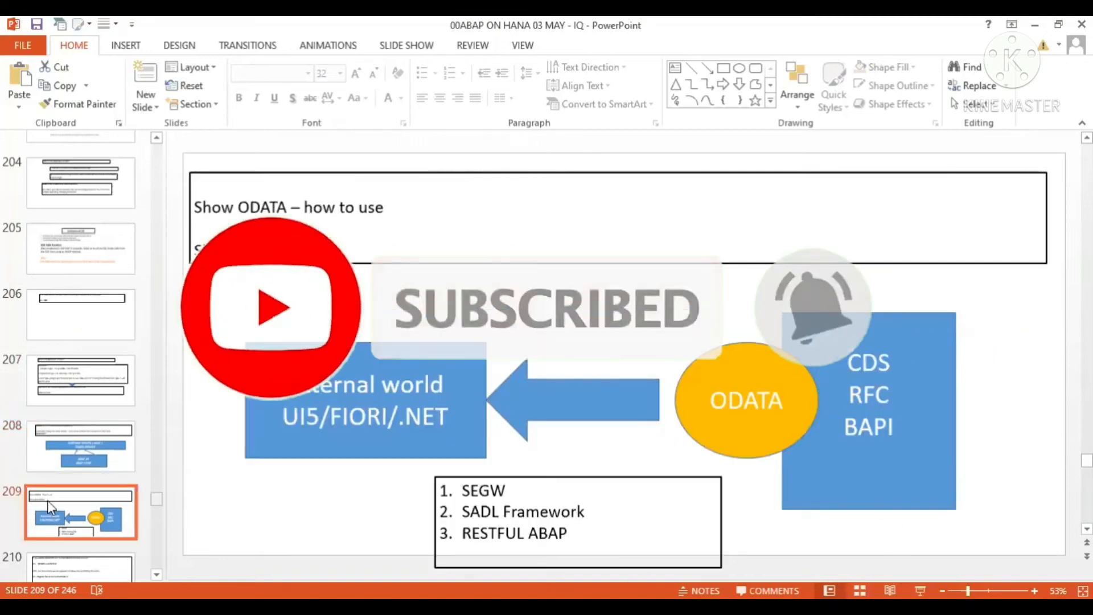
pyautogui.scroll(-3)
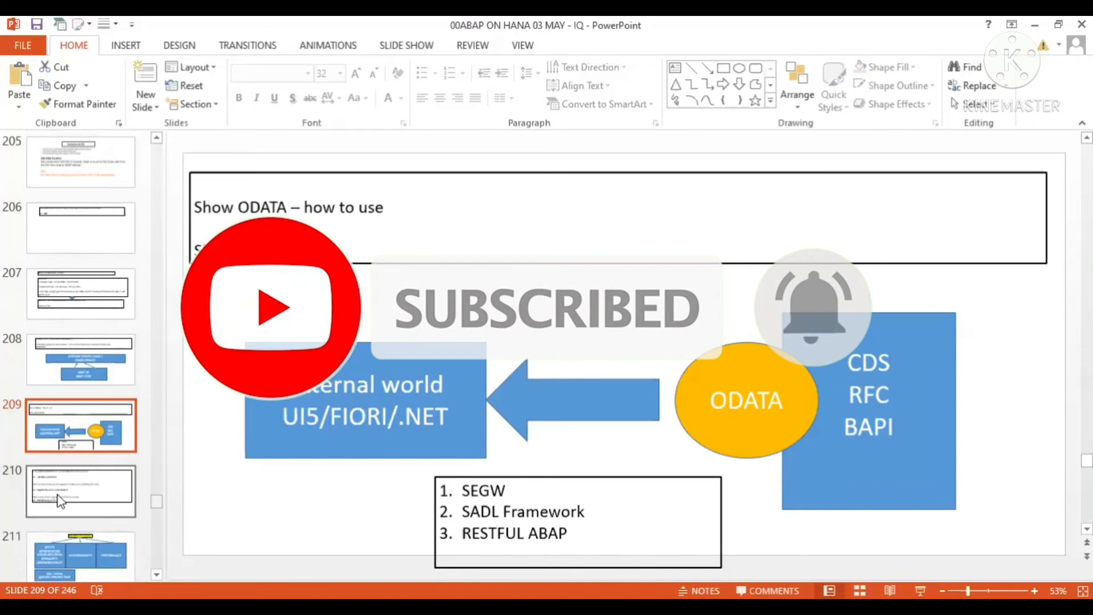
pyautogui.click(80, 490)
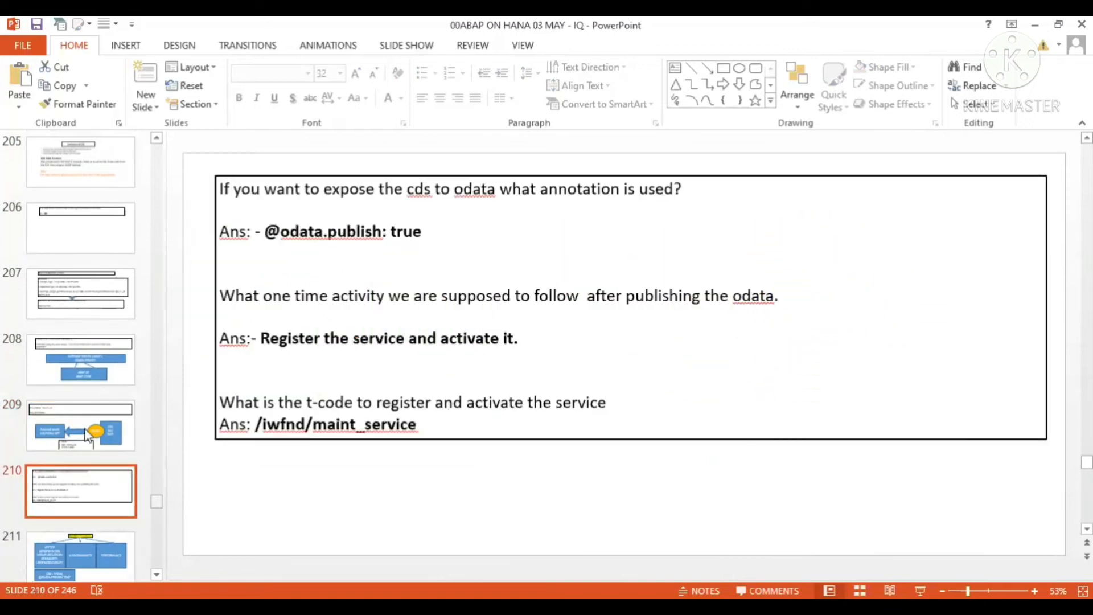
# - Append the '(VVVVVI)' marker to the end of the CDS-to-OData annotation question
pyautogui.click(80, 359)
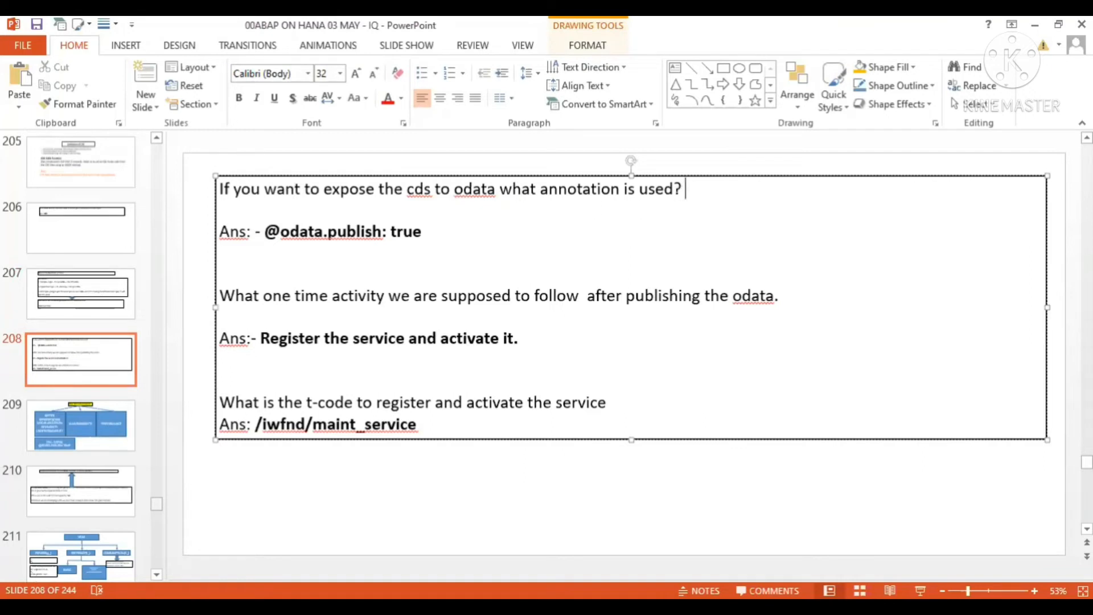
pyautogui.write('(')
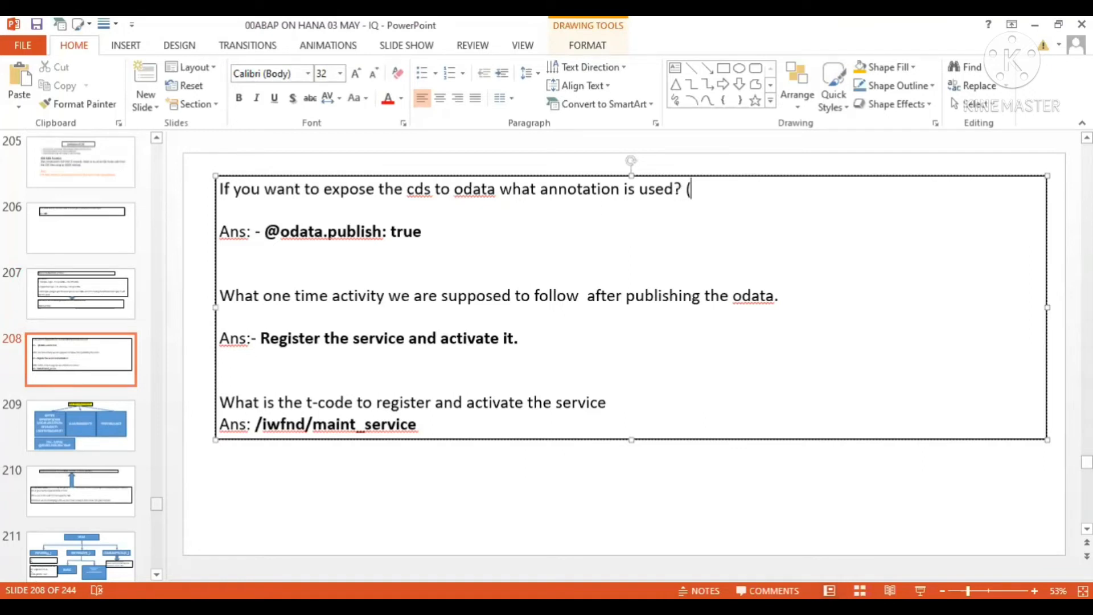
pyautogui.write('VVVVVI)')
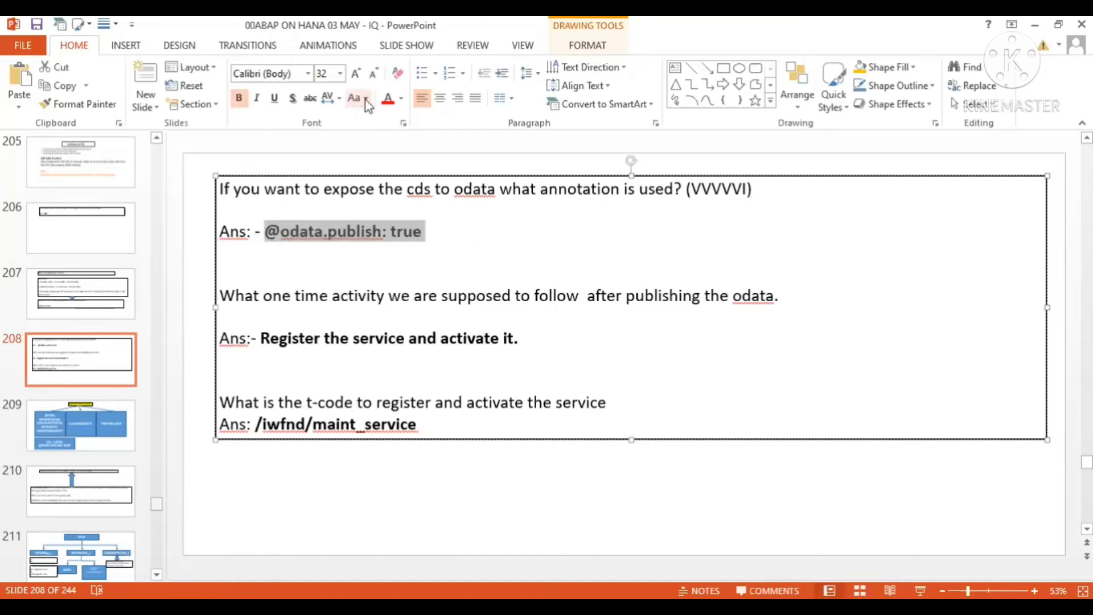
pyautogui.click(356, 98)
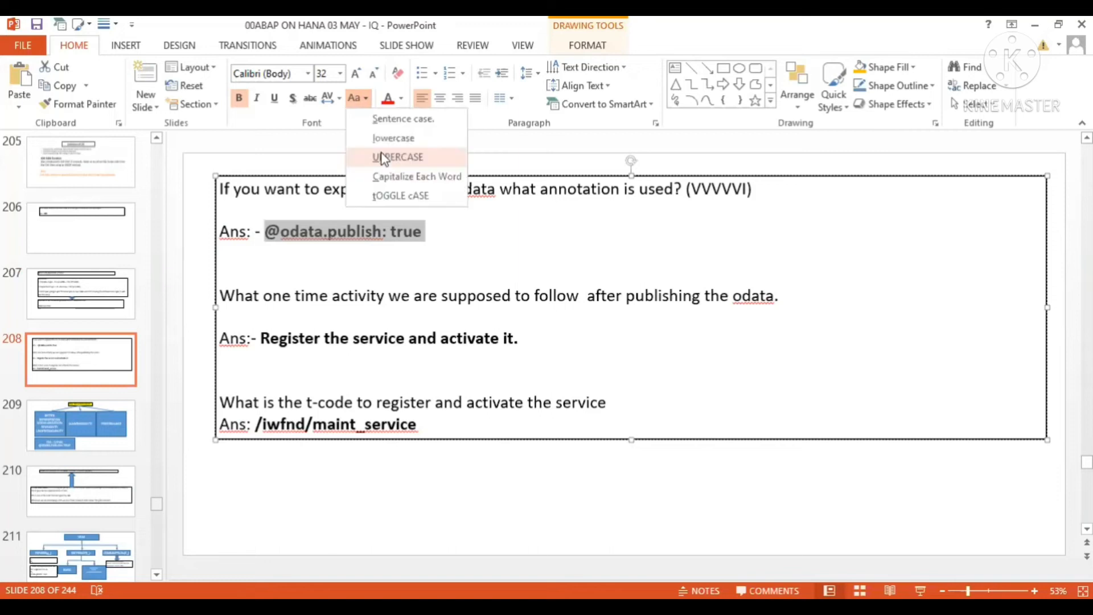
pyautogui.click(396, 156)
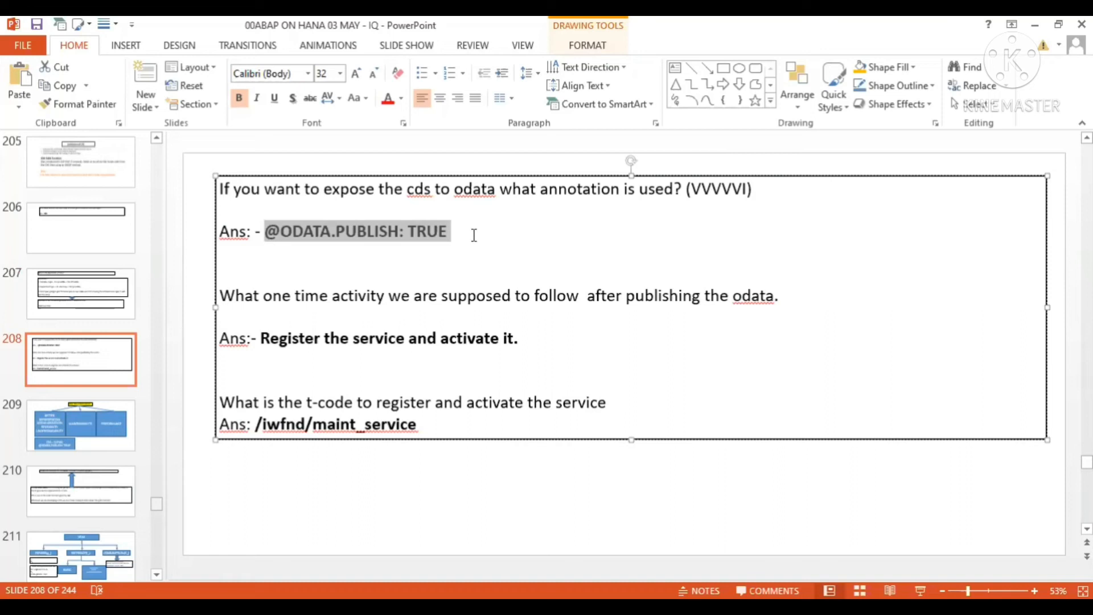
pyautogui.click(445, 231)
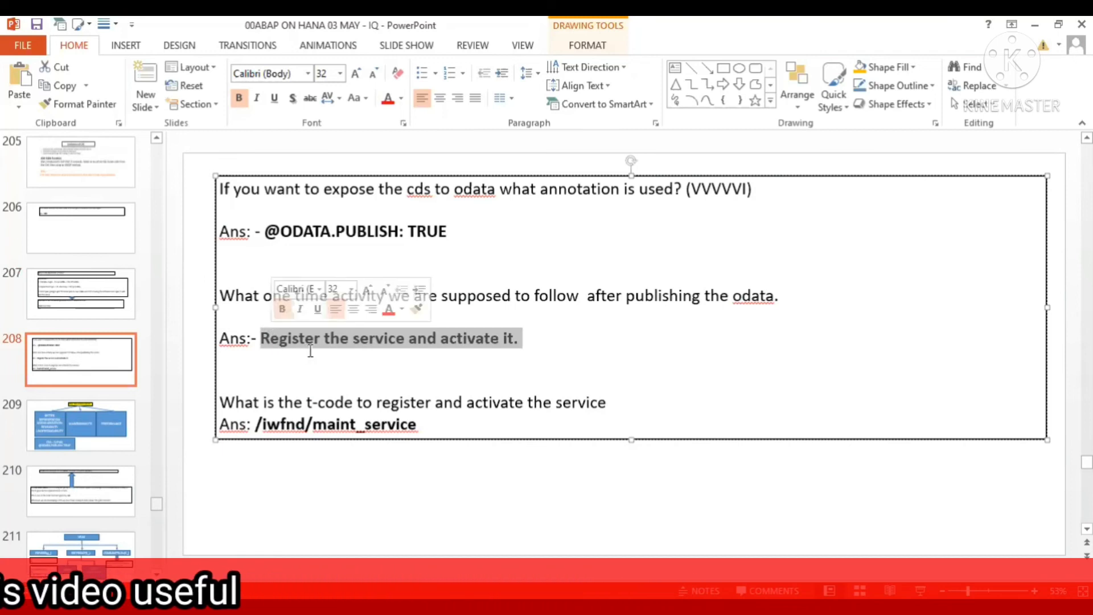
pyautogui.click(526, 342)
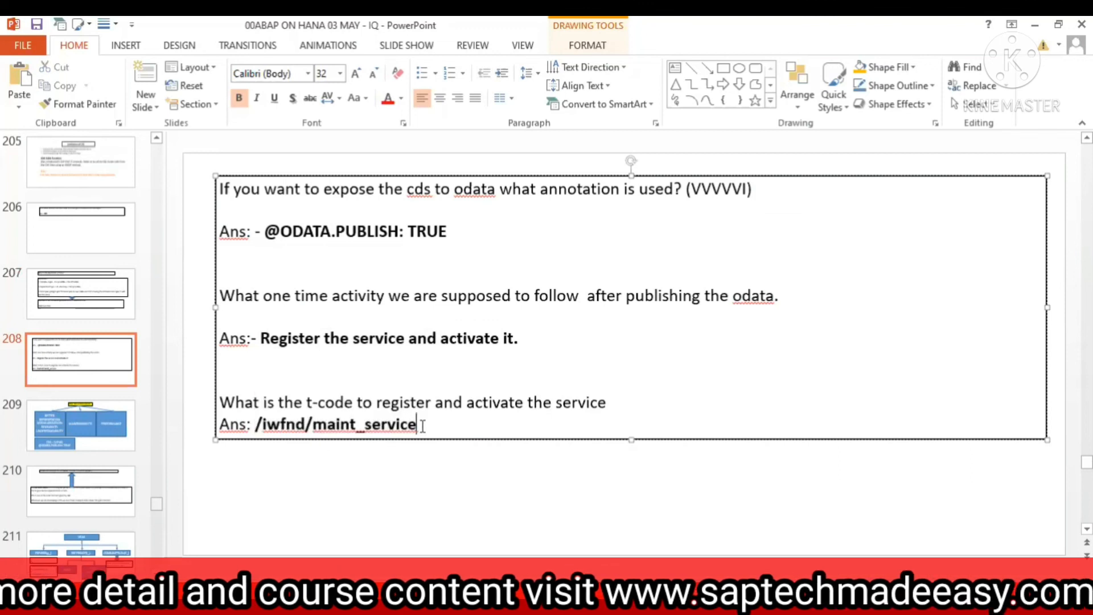
pyautogui.doubleClick(335, 424)
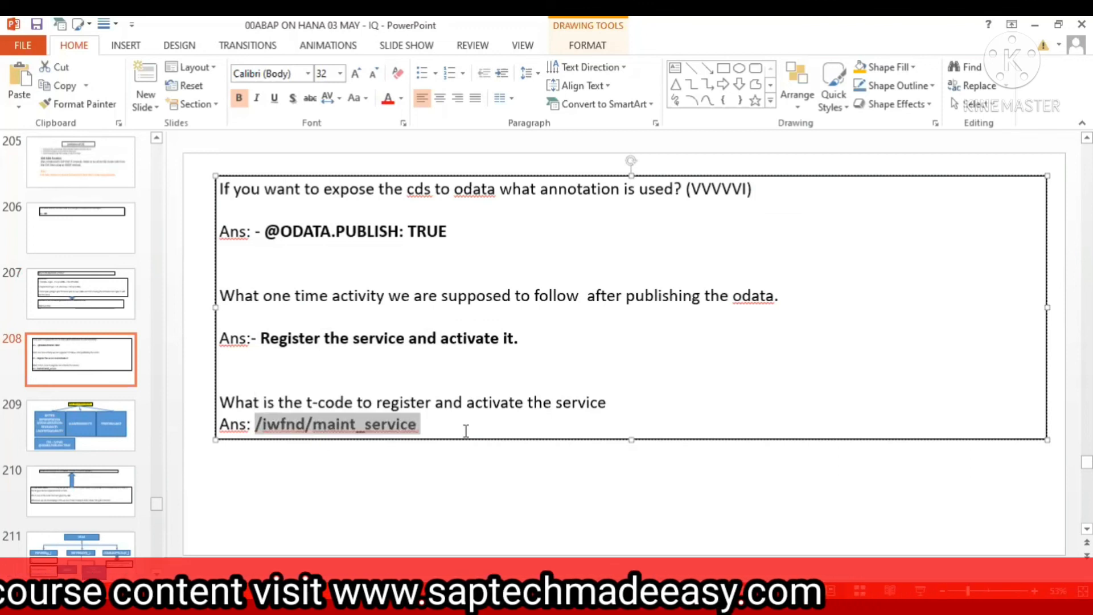